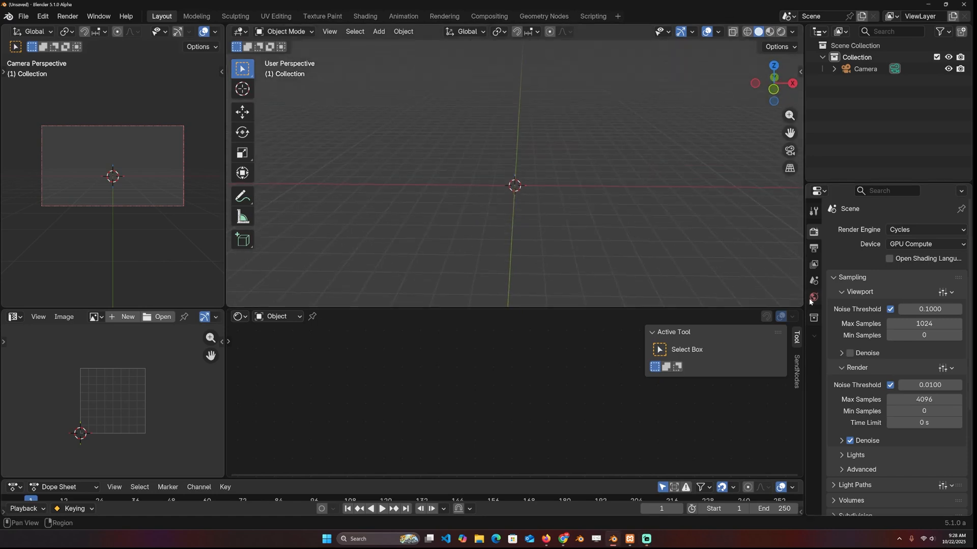
Step: Add a mesh plane to the scene as the base for the terrain
left_click(379, 31)
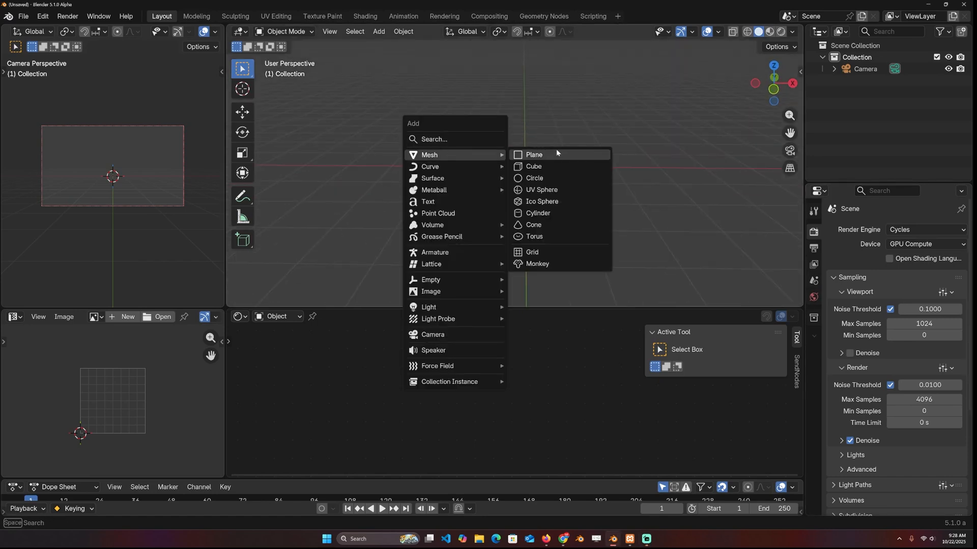
left_click(535, 154)
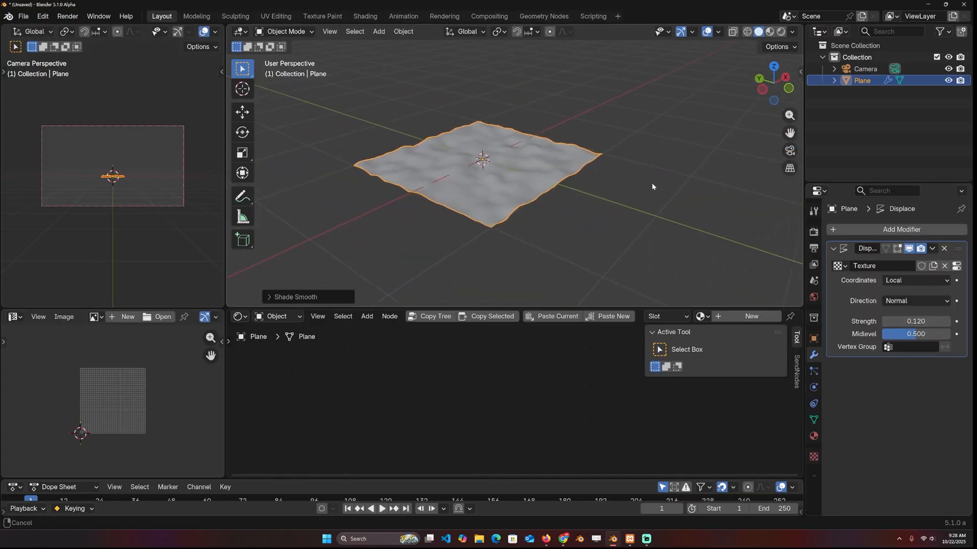
Step: Add a Scatter on Surface modifier to the plane and collapse the Displace panel
left_click(900, 229)
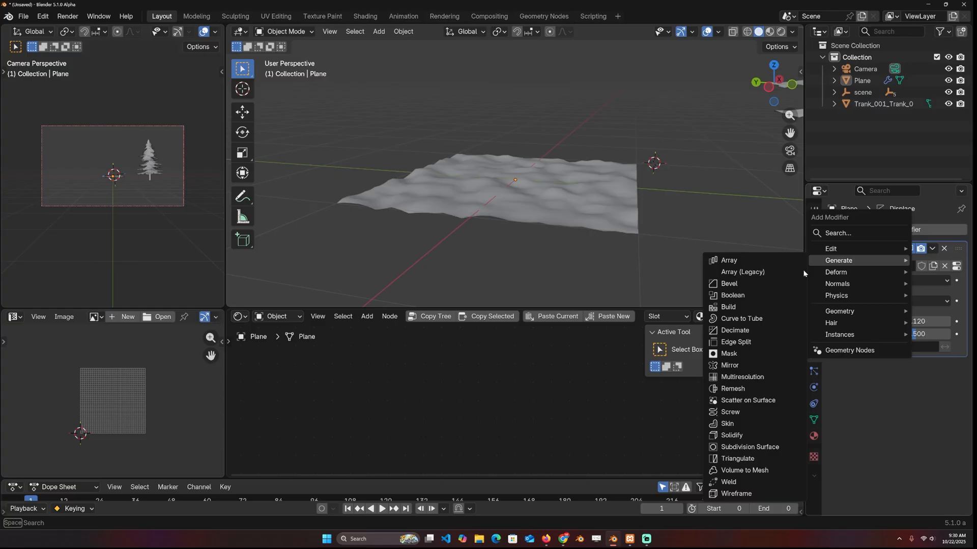
mouse_move(747, 400)
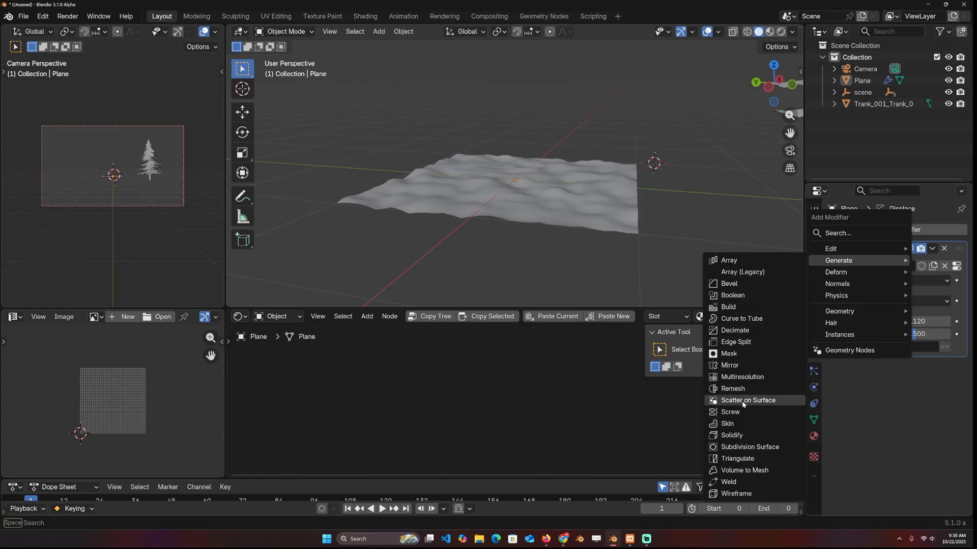
left_click(747, 401)
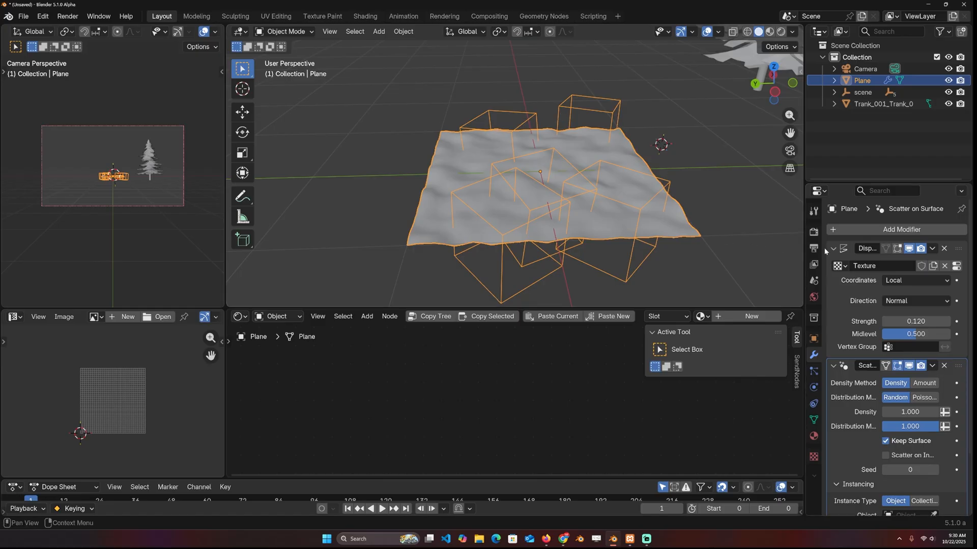
left_click(834, 249)
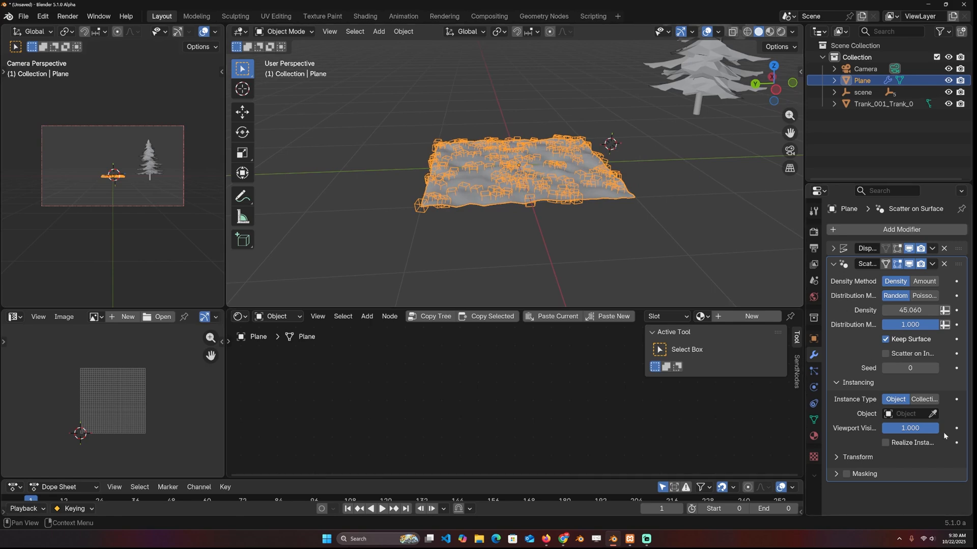
Step: Use Trank_001_Trank_0 as the scattered object and raise Density to about 53.8
left_click(910, 413)
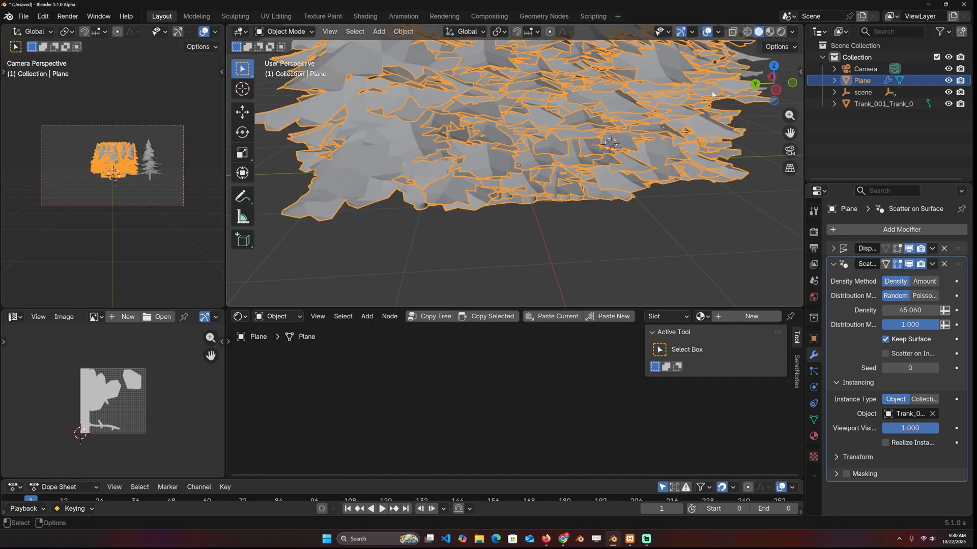
left_click_drag(910, 309, 916, 309)
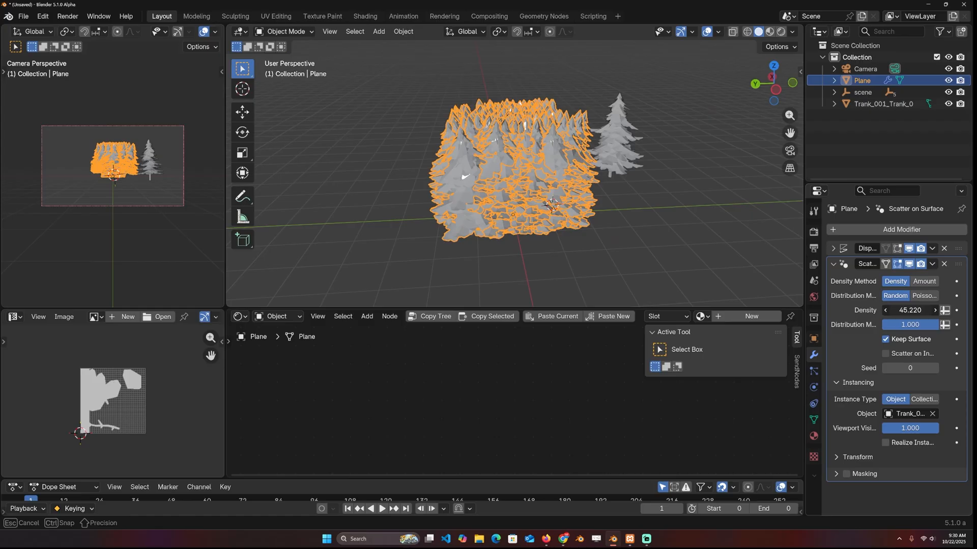
left_click_drag(910, 309, 910, 310)
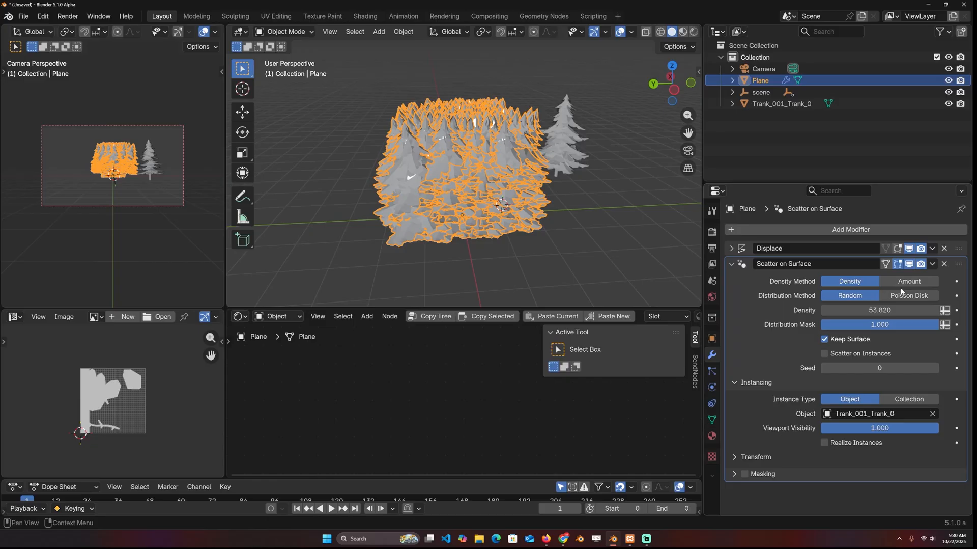
Step: Apply the pine tree's scale and enter a fixed scatter count of 5000
left_click(908, 281)
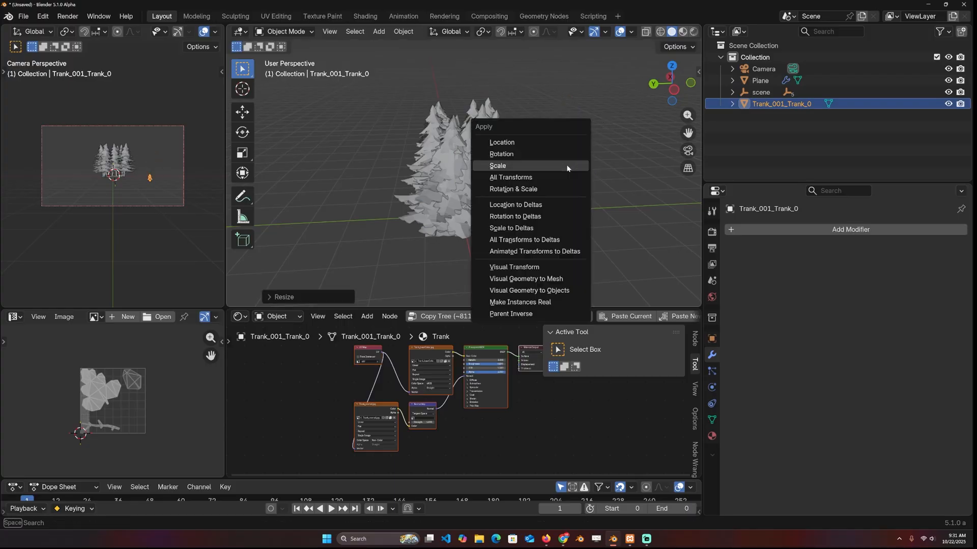
left_click(498, 167)
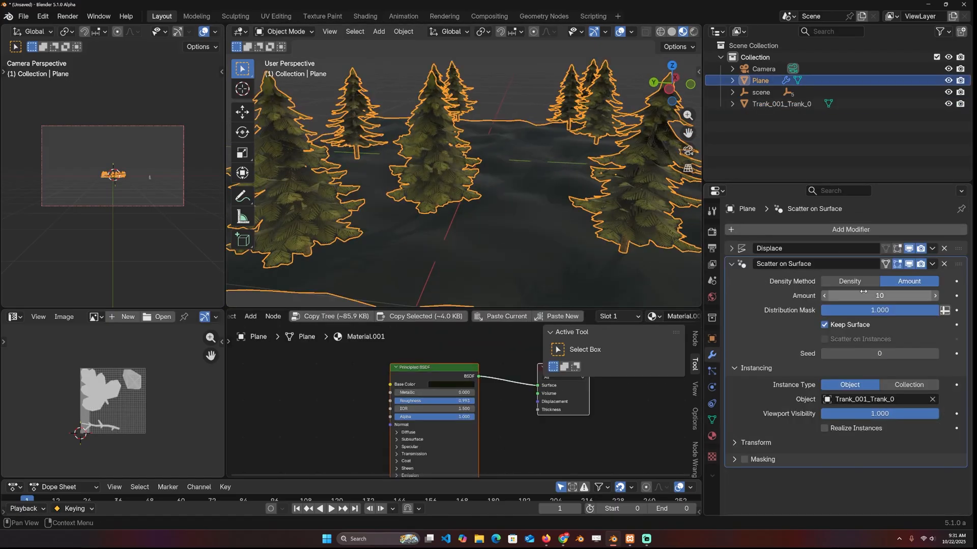
type("5000")
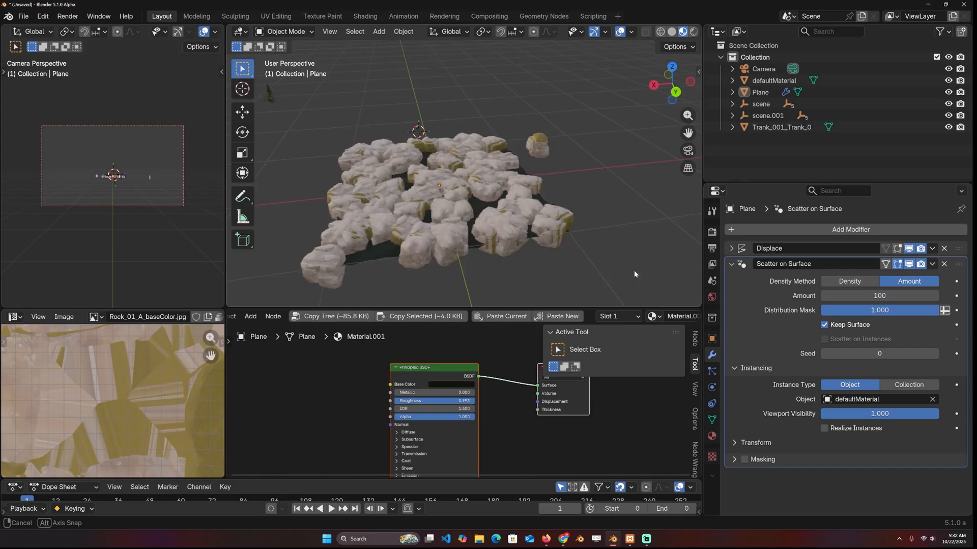
Step: Lower the scattered rock count to 31 and reselect the terrain plane
left_click_drag(904, 295, 880, 296)
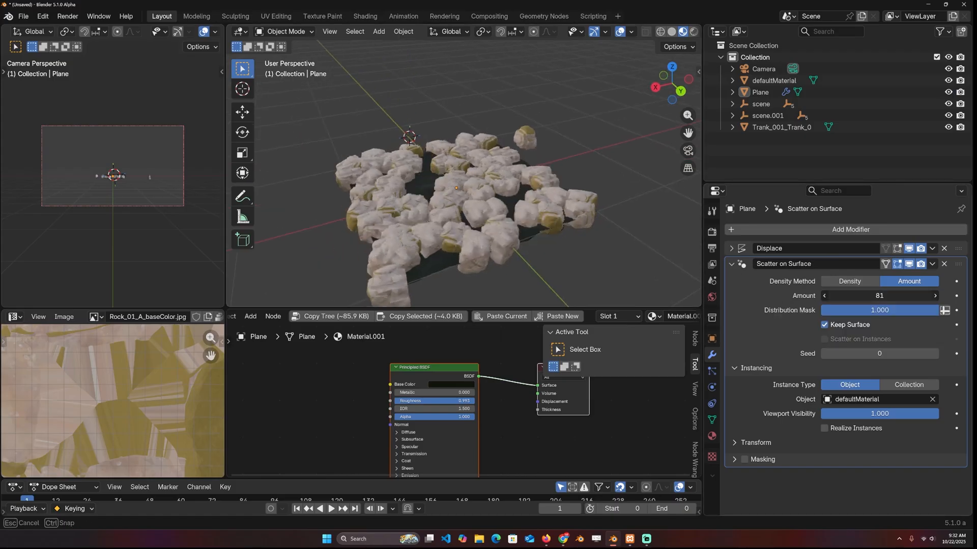
left_click_drag(904, 295, 860, 295)
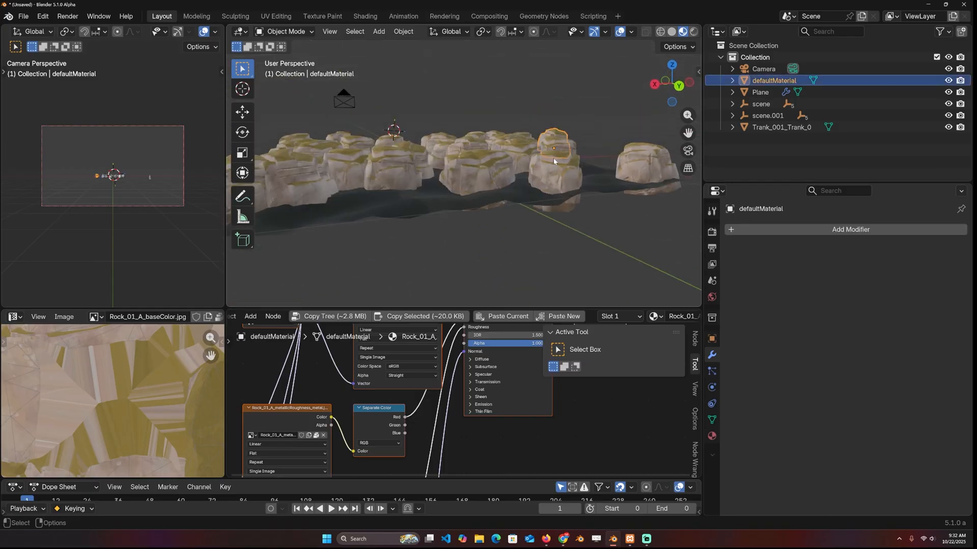
left_click(759, 92)
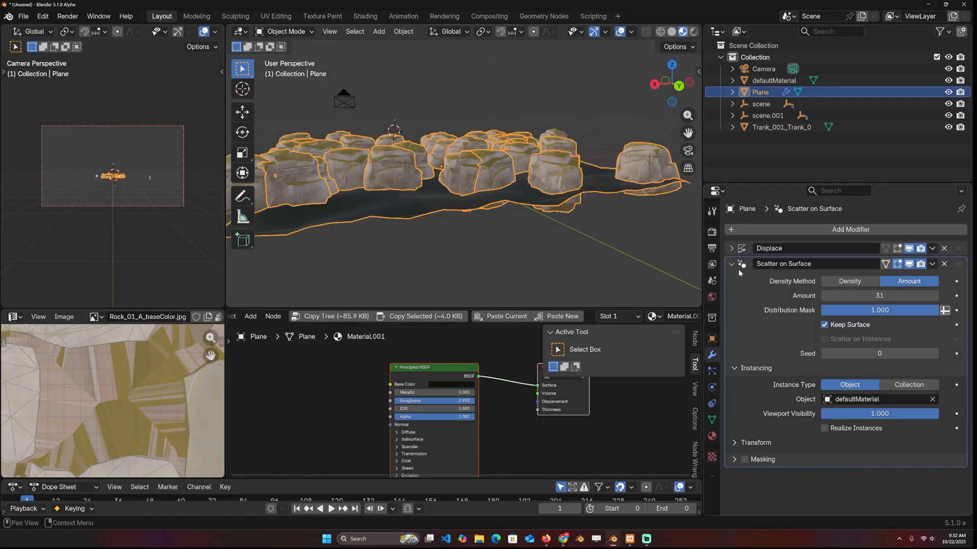
Step: Add a second Scatter on Surface modifier that scatters the pine tree onto the rock instances
left_click(850, 231)
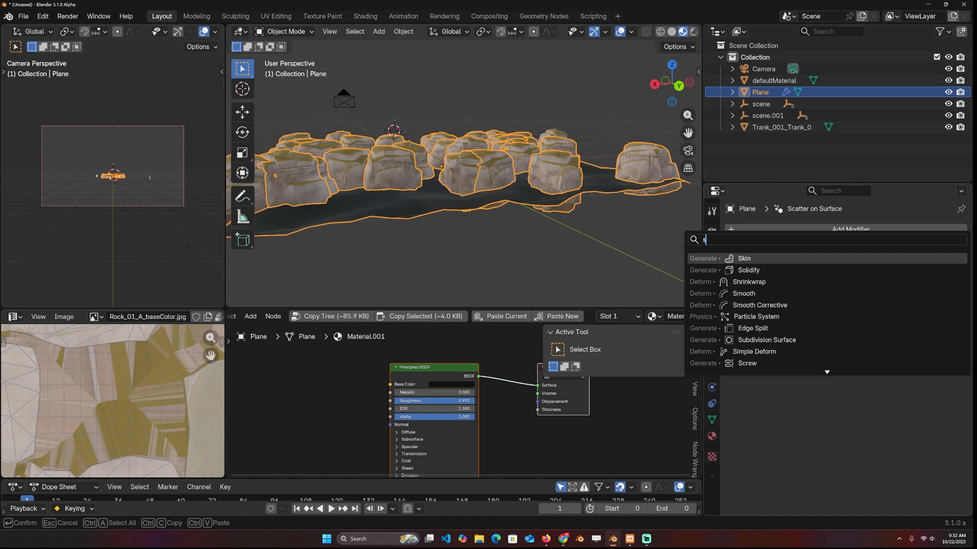
type("ca")
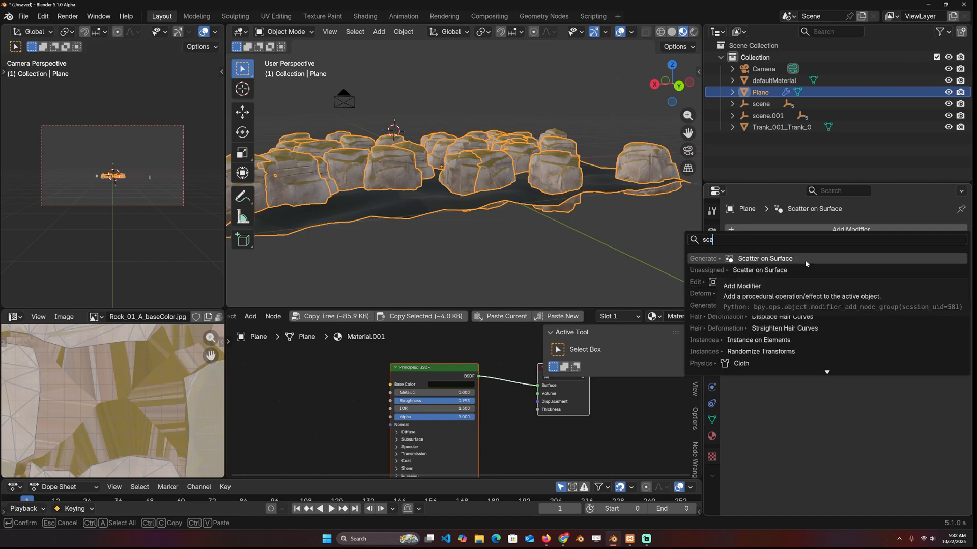
left_click(764, 258)
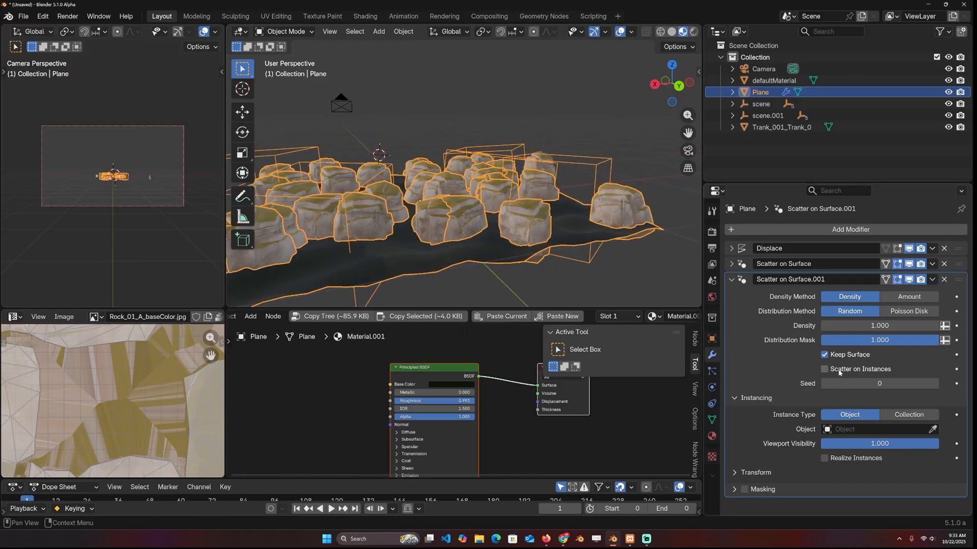
left_click(824, 368)
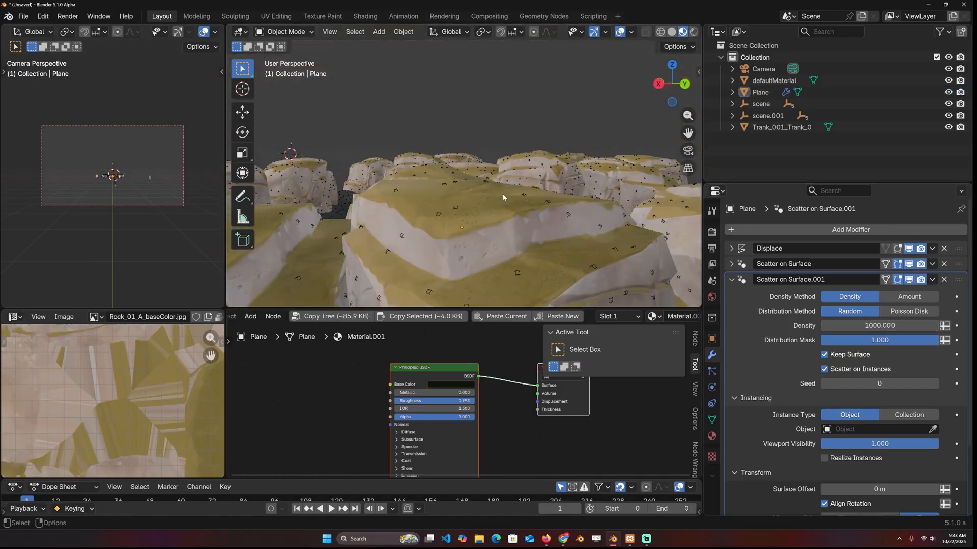
left_click(879, 325)
type("100.000")
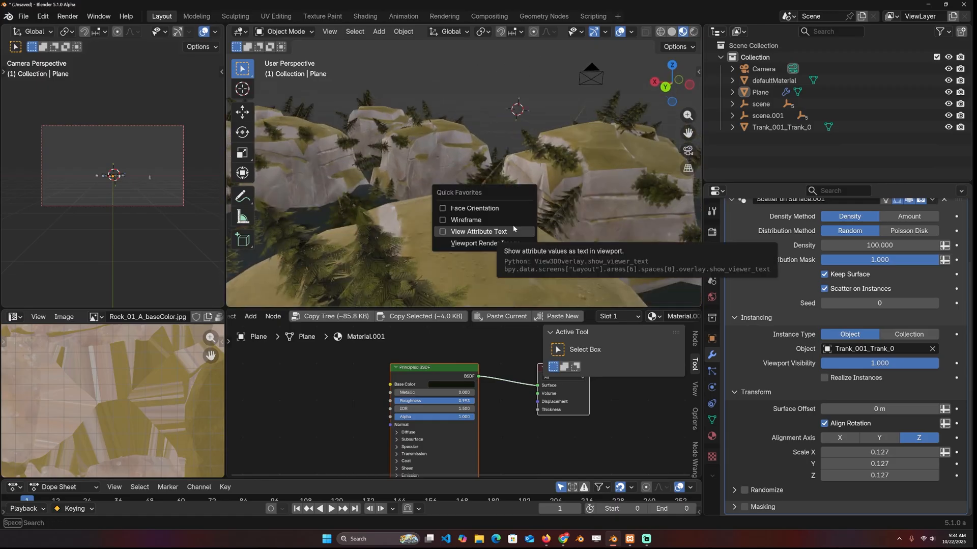
Step: Show the wireframe overlay and orbit around the tree-covered rocks
left_click(466, 220)
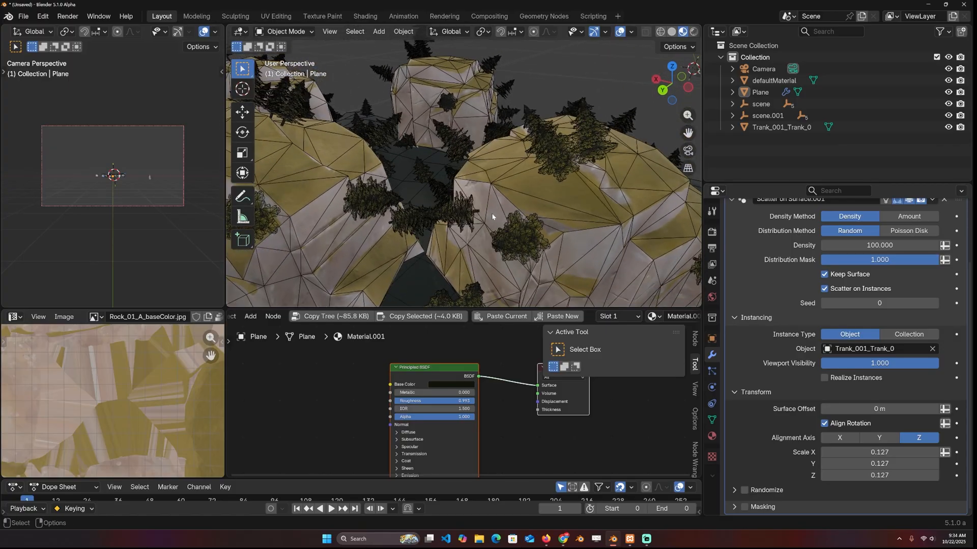
left_click_drag(493, 217, 579, 195)
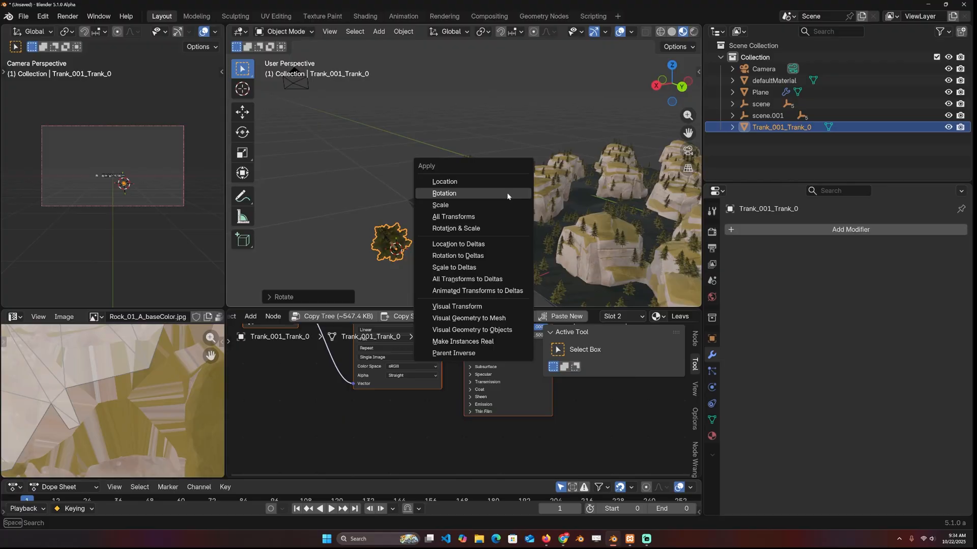
Step: Apply the pine tree's rotation so the scattered trees stand upright
left_click(444, 193)
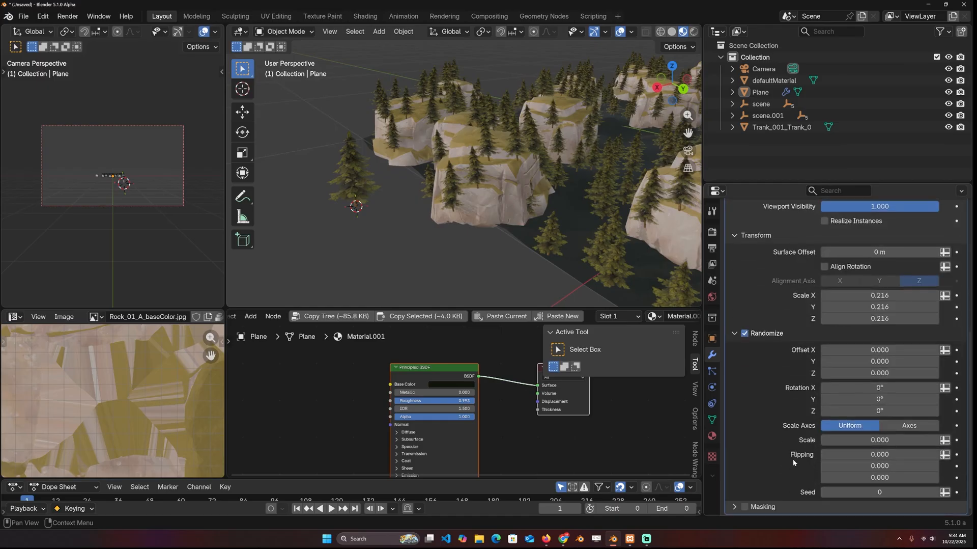
mouse_move(646, 275)
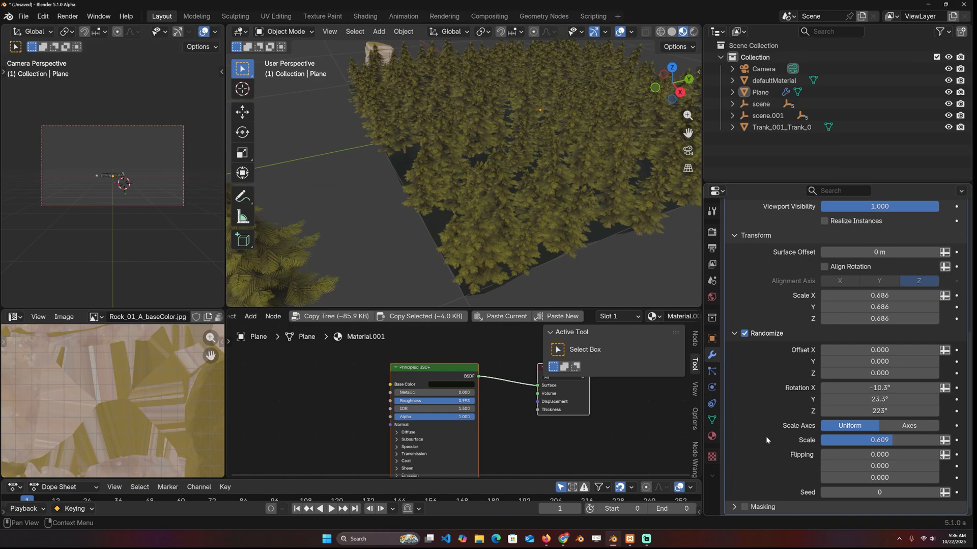
Step: Enable Masking on the tree scatter with a new blank image named mask
left_click(743, 506)
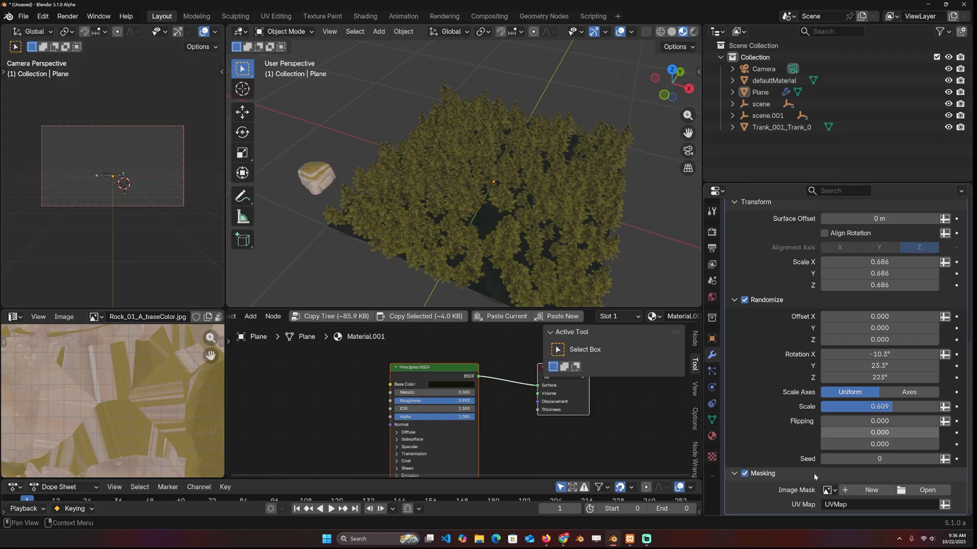
left_click(871, 491)
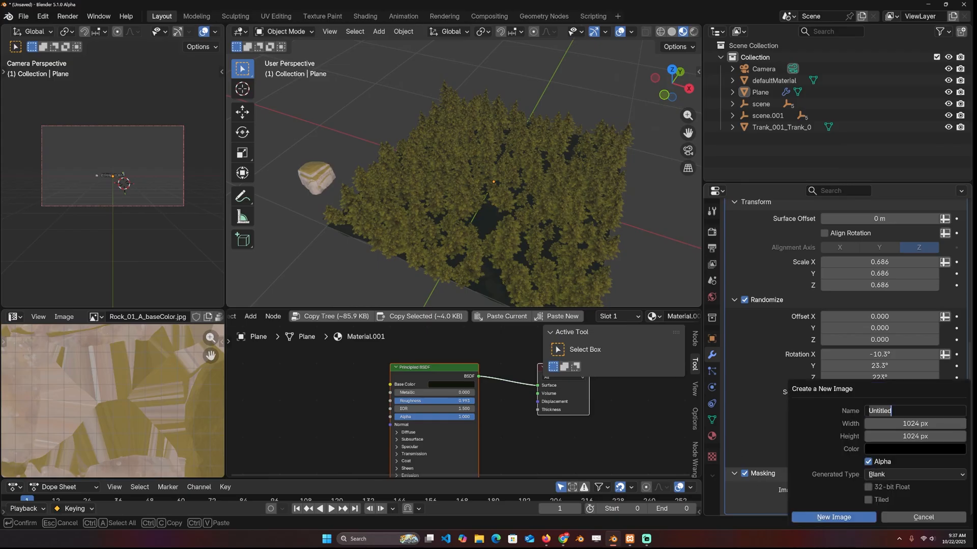
type("r")
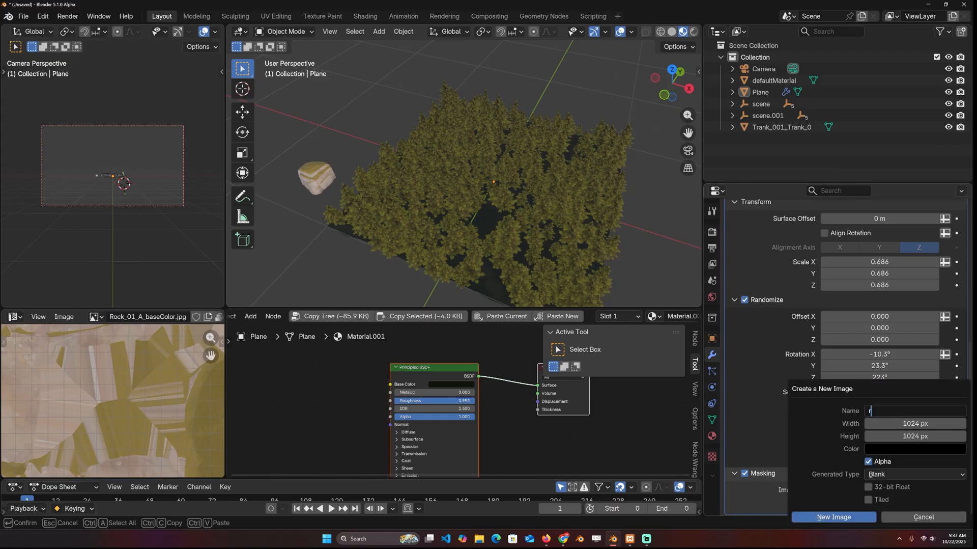
type("mask")
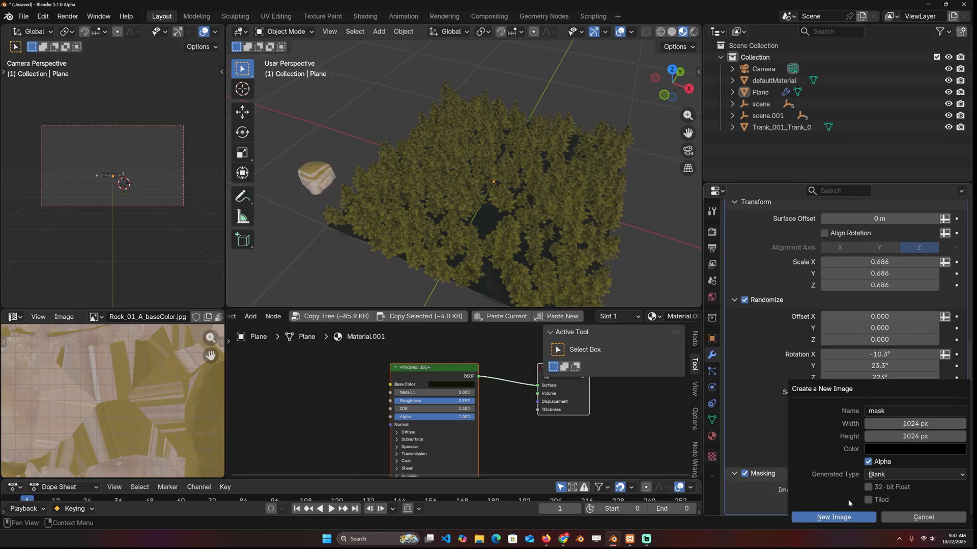
left_click(833, 516)
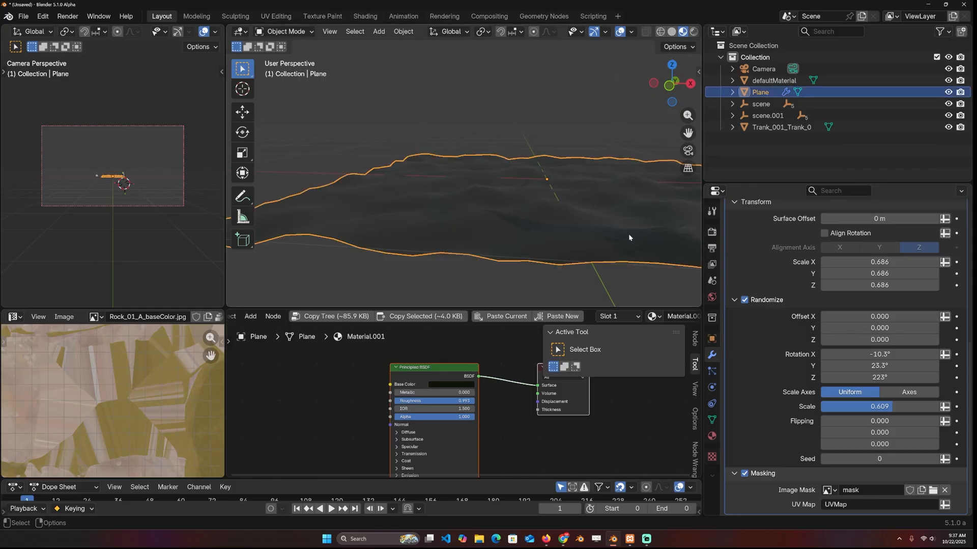
Step: Switch the plane into Texture Paint mode
left_click(285, 31)
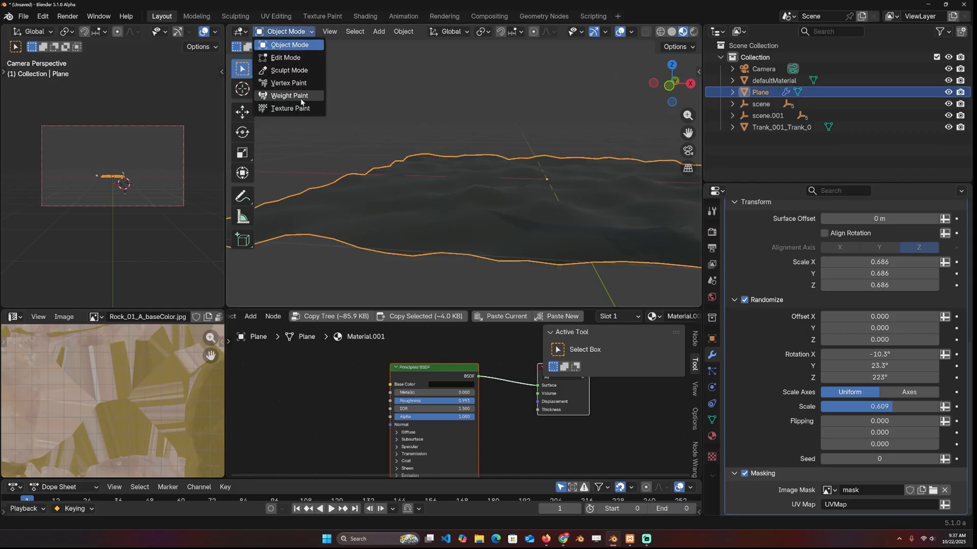
left_click(290, 108)
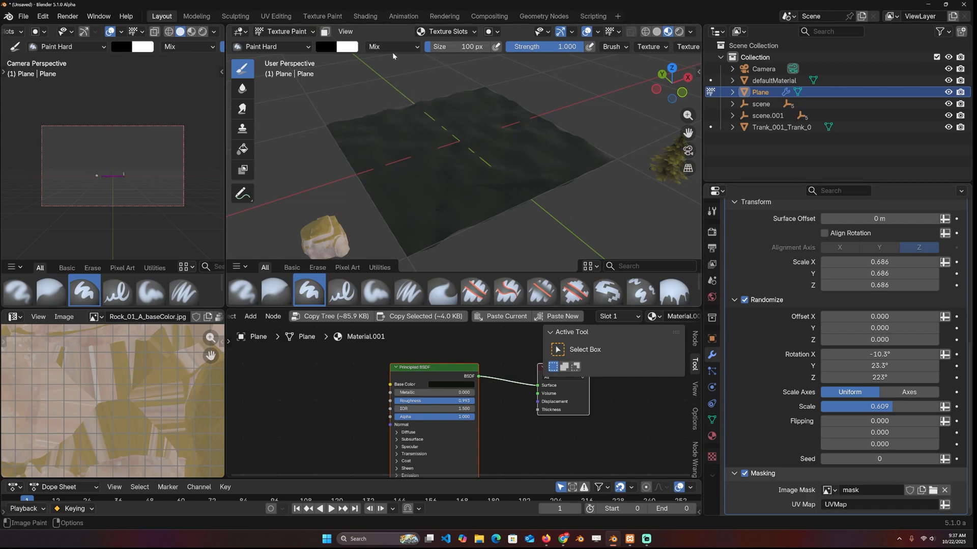
Step: Set Texture Slots to Single Image and choose the mask image to paint on
left_click(446, 31)
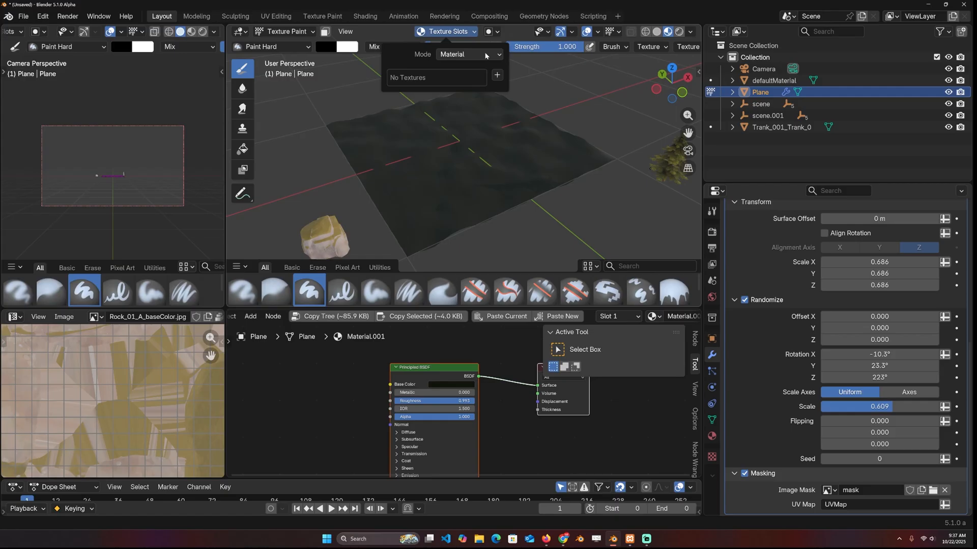
left_click(469, 54)
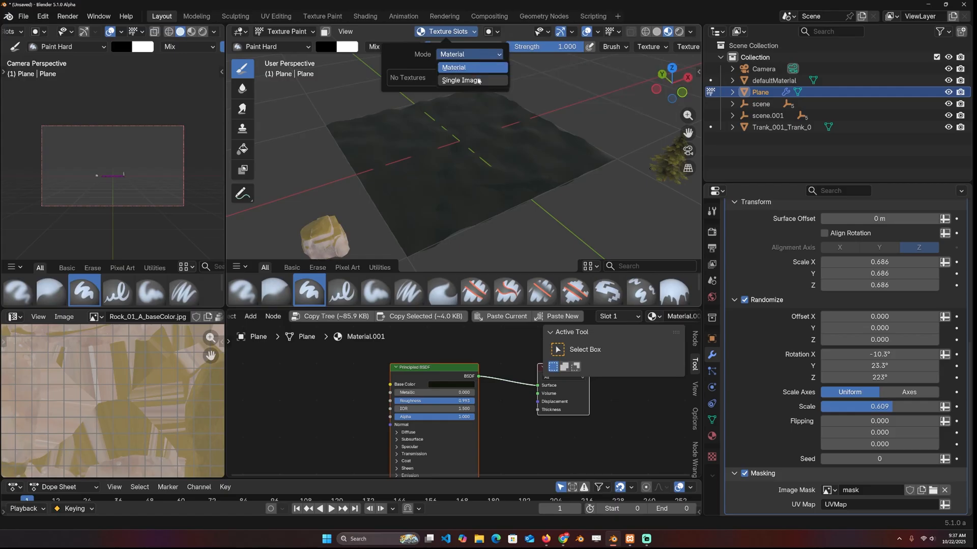
left_click(462, 79)
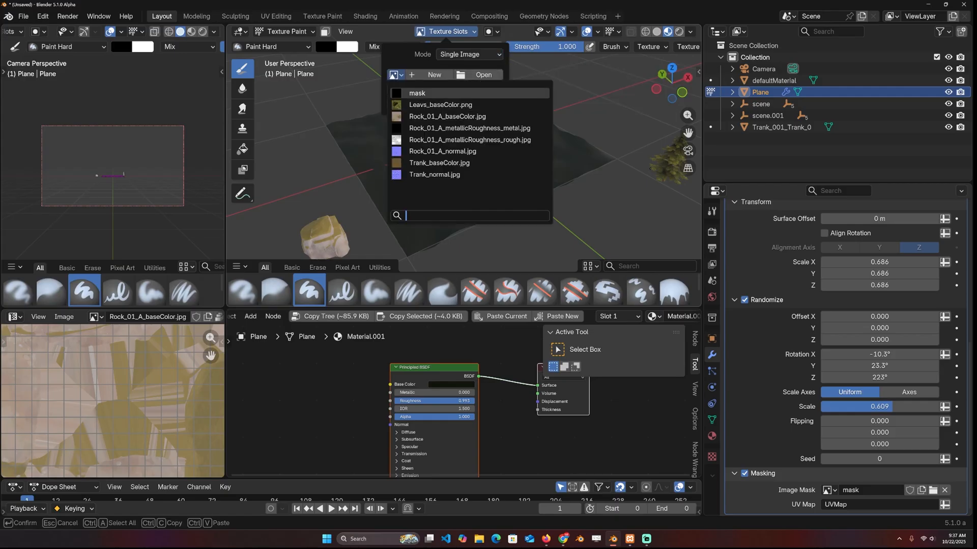
left_click(417, 93)
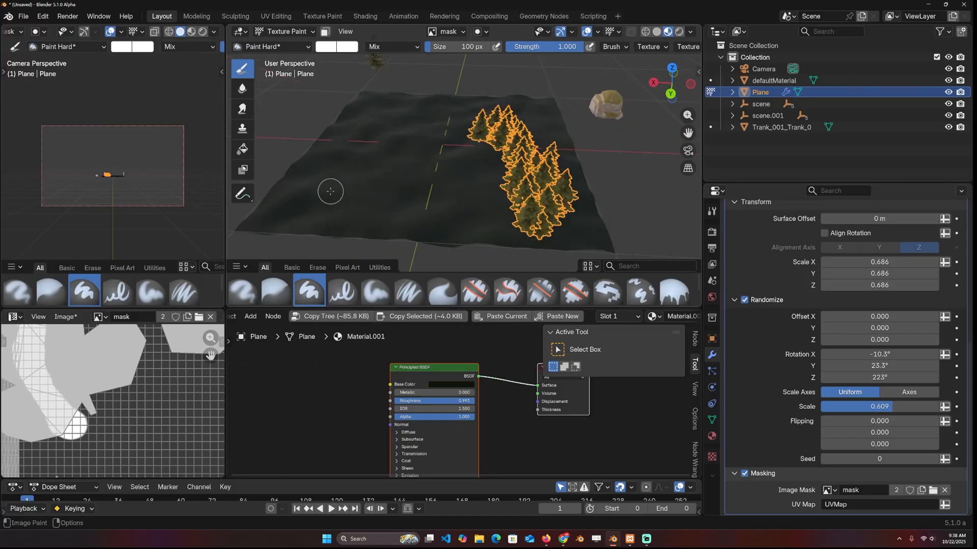
Step: Paint more tree area onto the mask, adjusting the brush colour between strokes
left_click(657, 32)
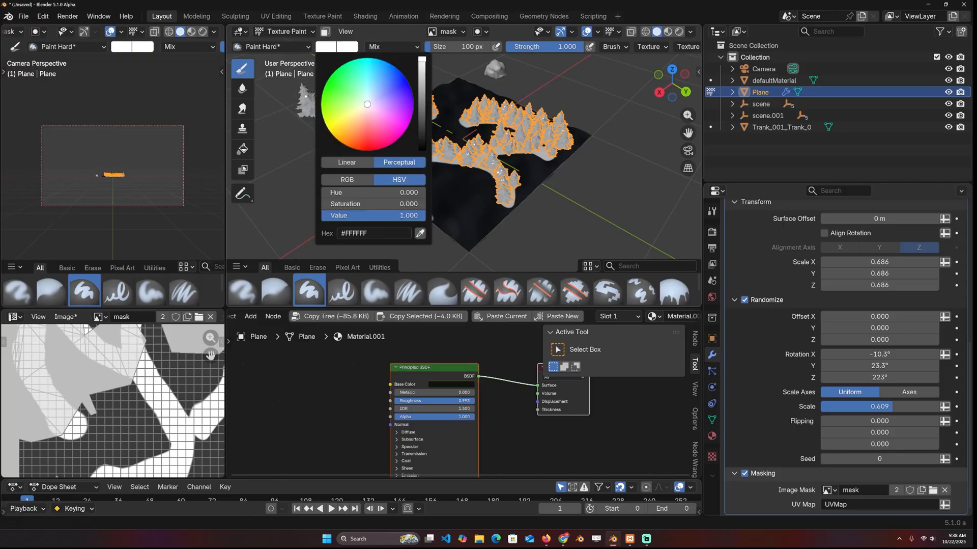
left_click(243, 148)
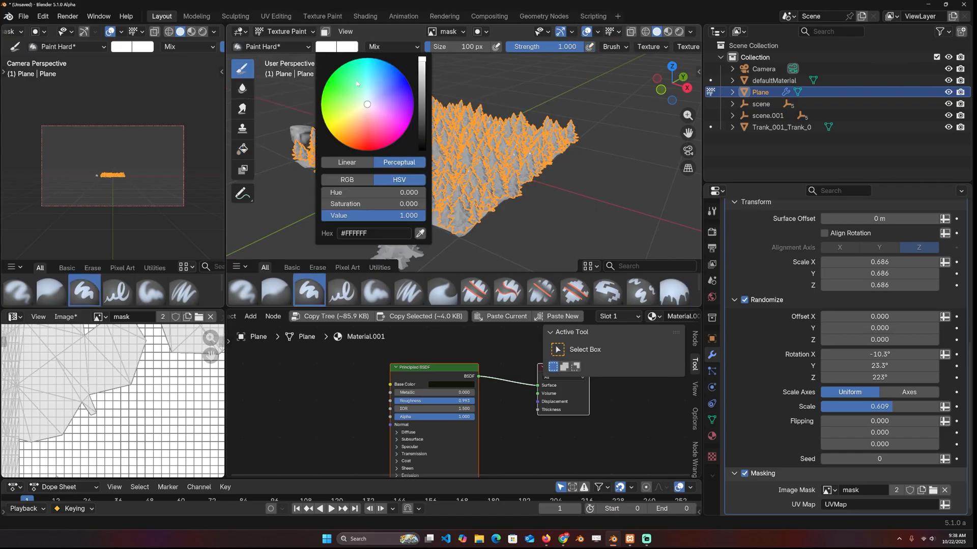
left_click_drag(423, 62, 423, 138)
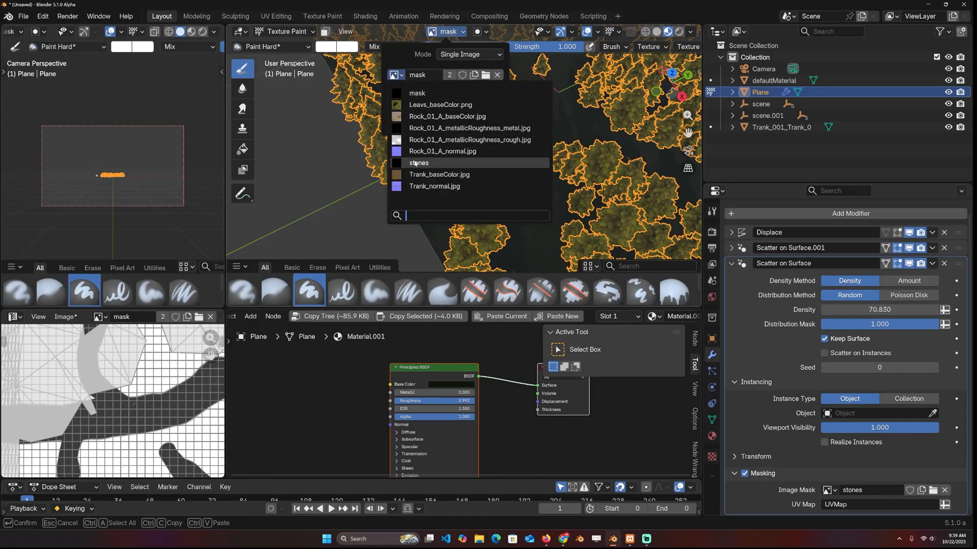
Step: Switch the texture painting target to the stones mask image
left_click(419, 163)
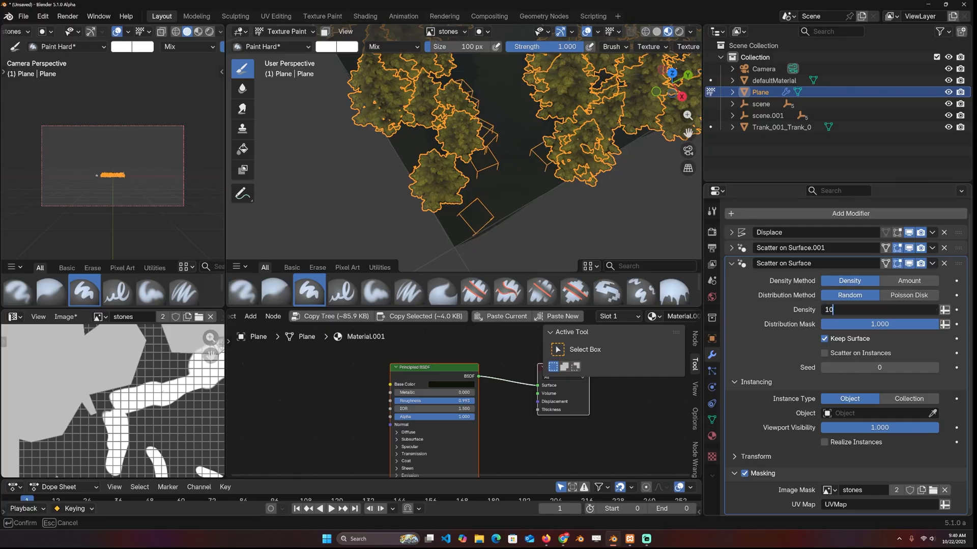
Step: Set the stones Scatter on Surface density to 1000 and review the image file options
type("1000.000")
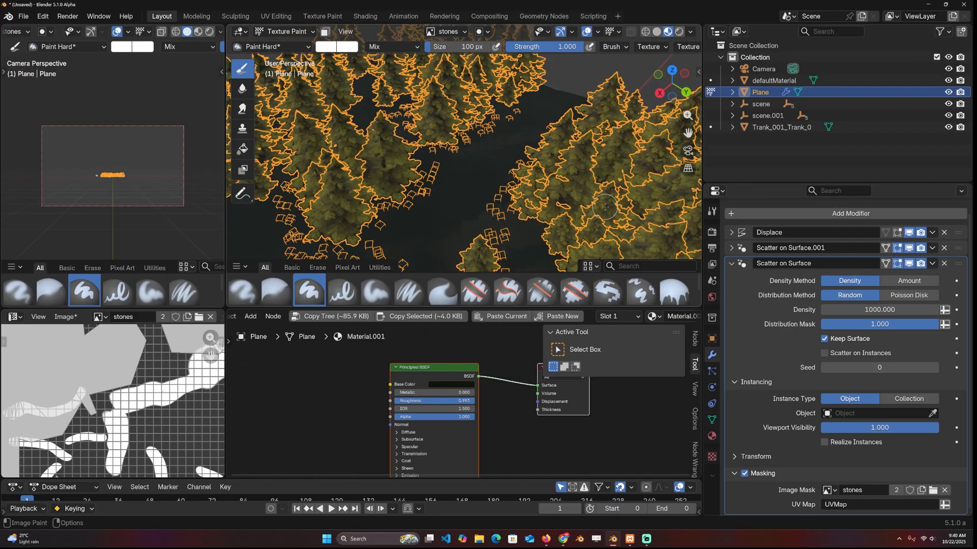
mouse_move(822, 357)
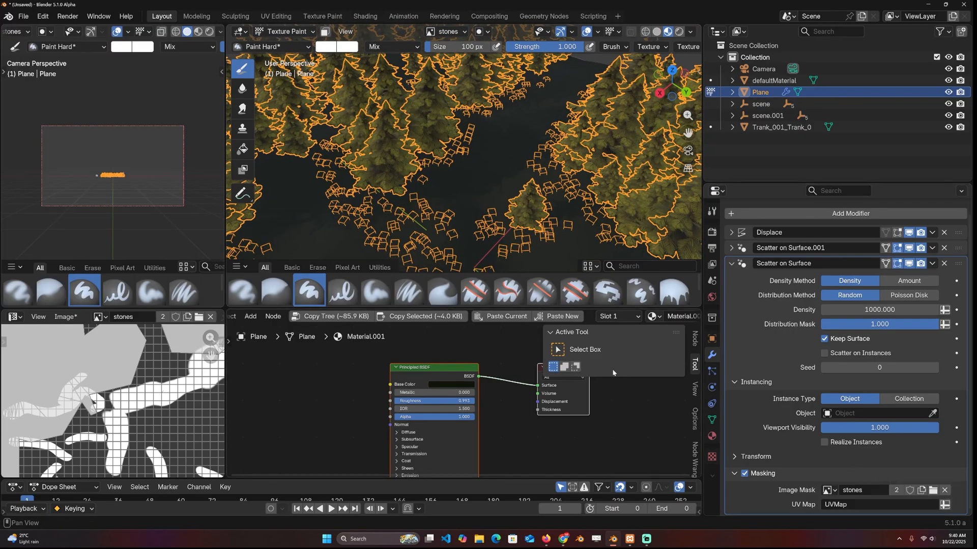
left_click(13, 317)
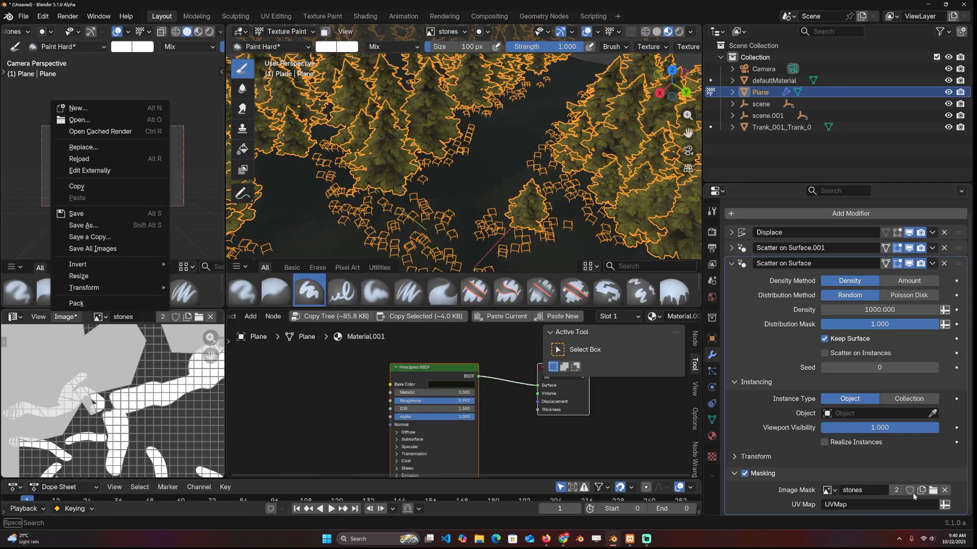
mouse_move(584, 323)
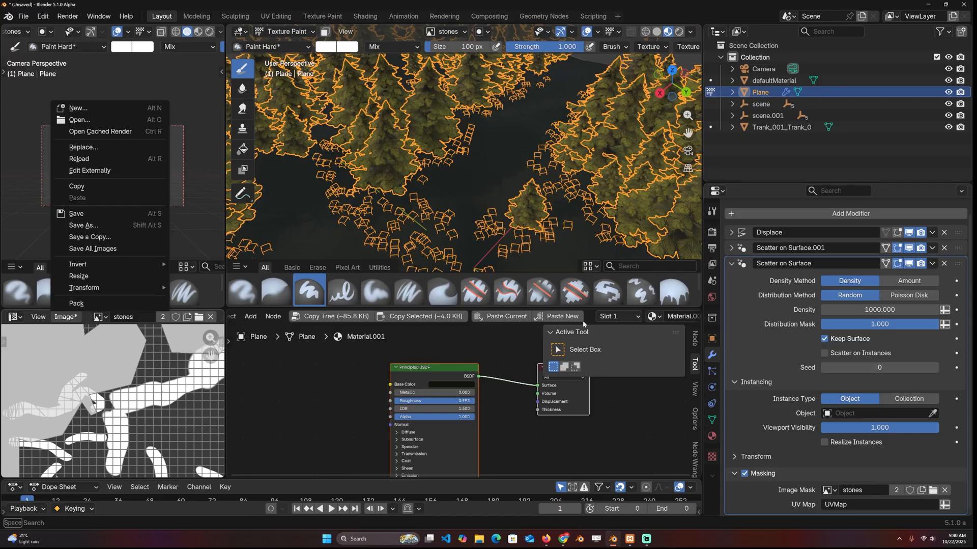